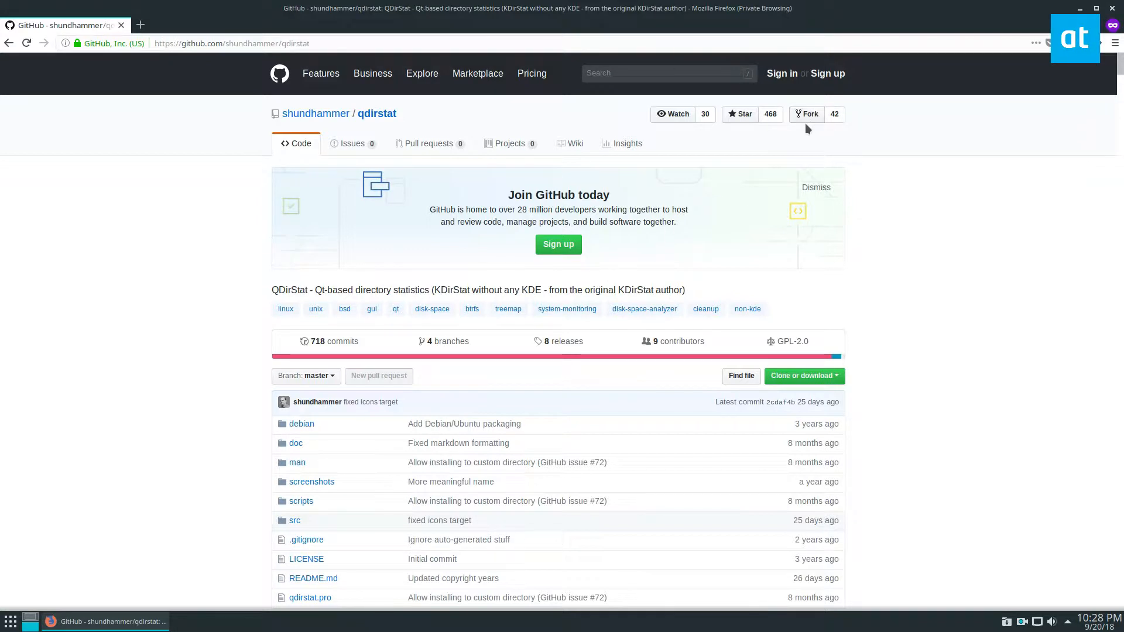
# - Scroll down through the QDirStat GitHub README overview
pyautogui.scroll(-3)
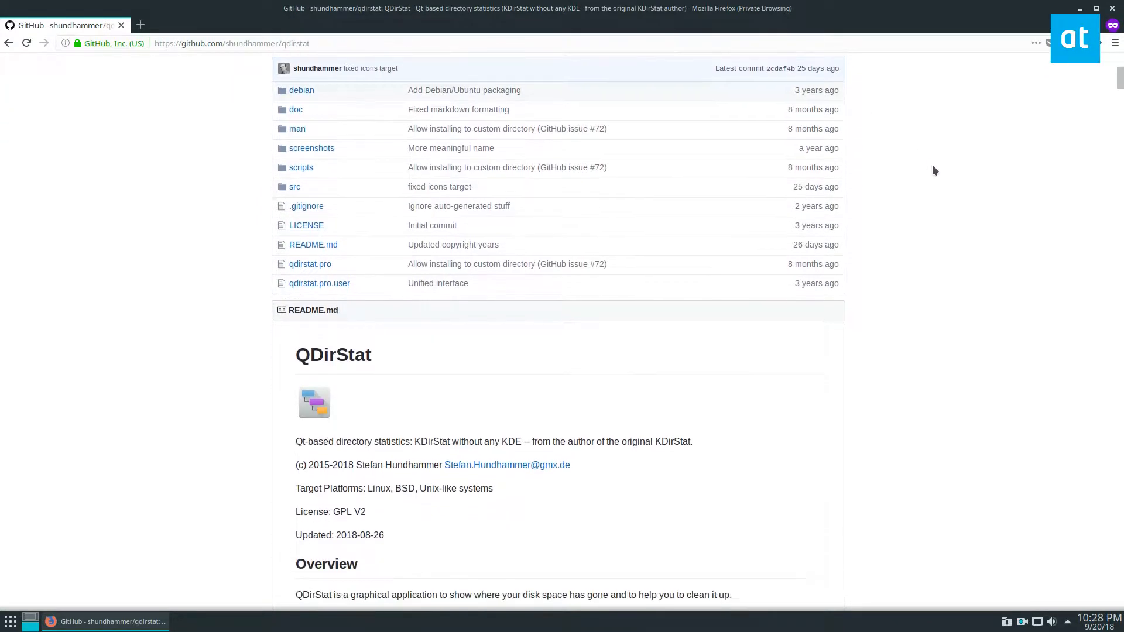
pyautogui.scroll(-3)
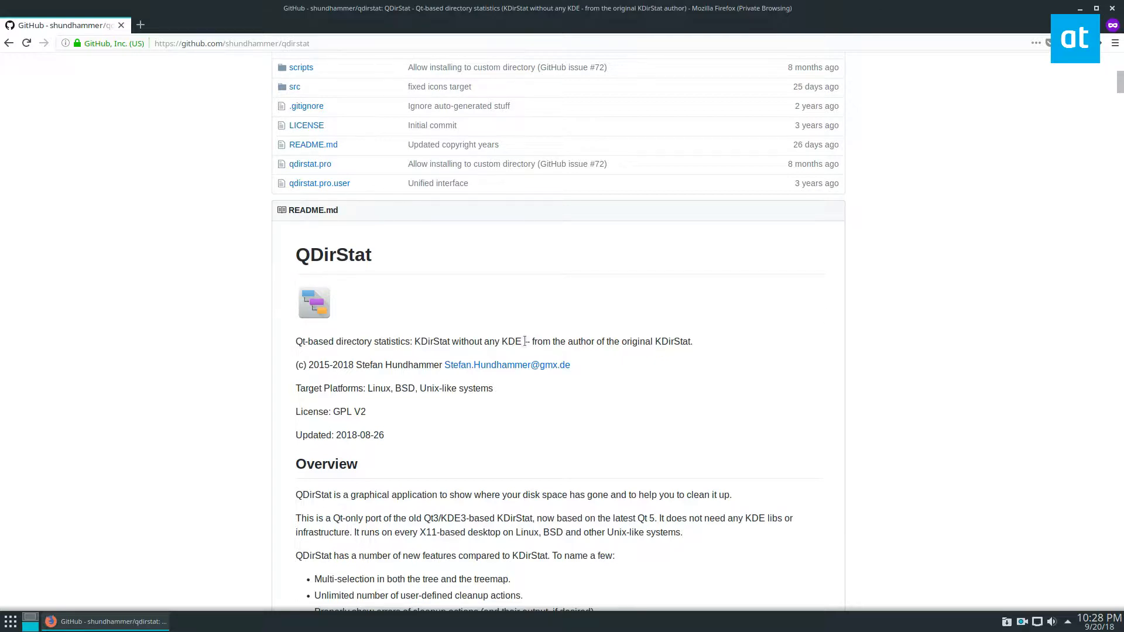
pyautogui.scroll(-3)
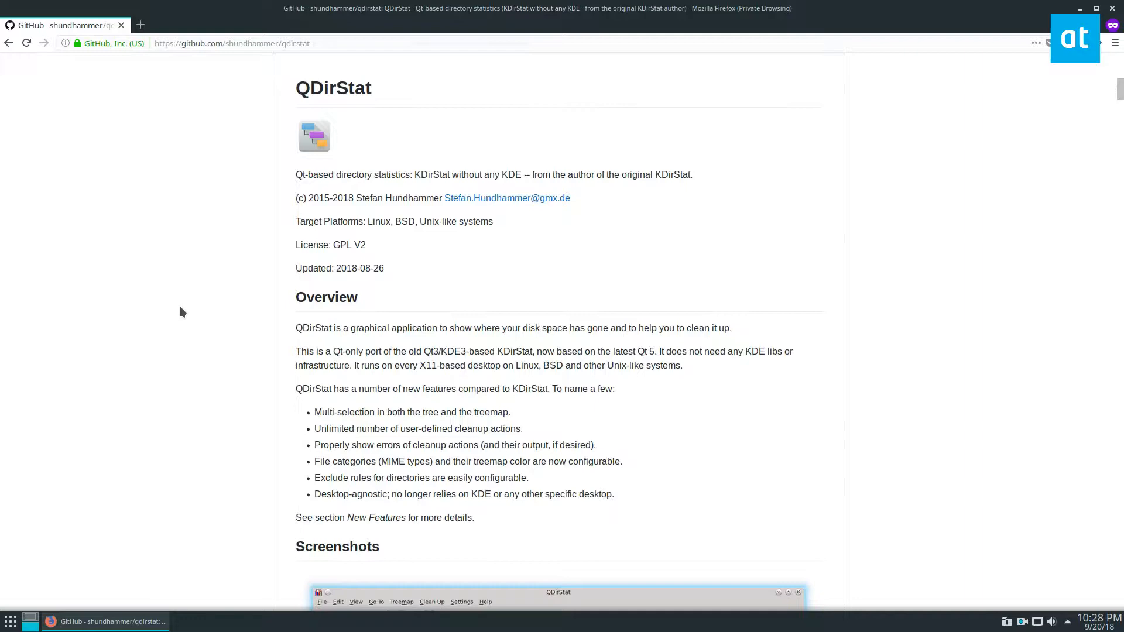
pyautogui.scroll(-3)
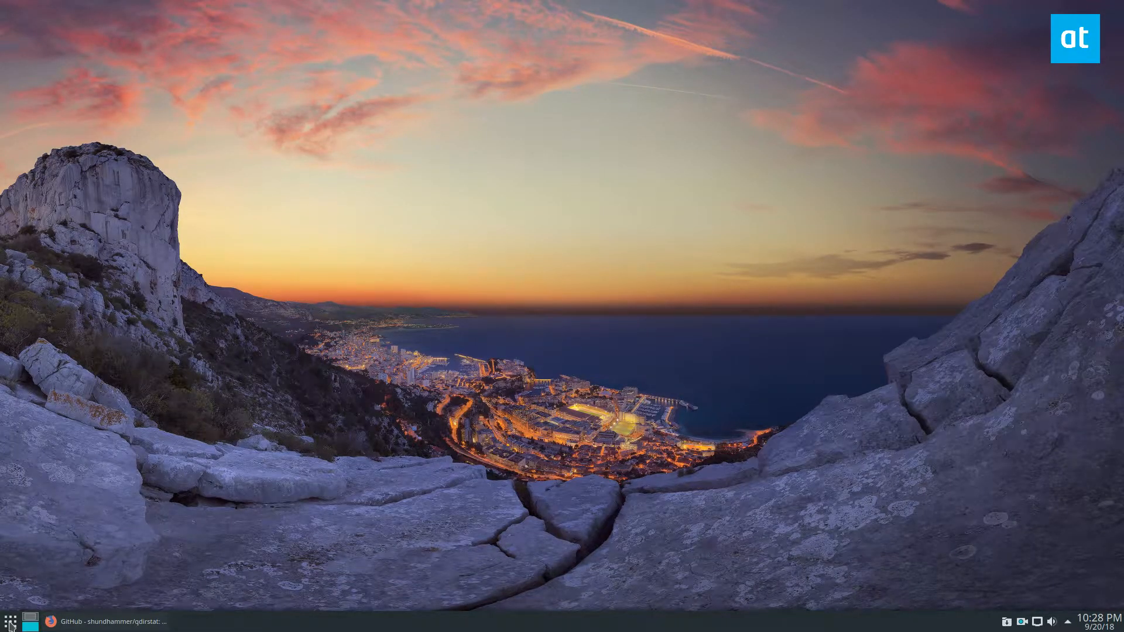
# - Run 'sudo apt install qdirstat -y' in Konsole and launch QDirStat from the launcher
pyautogui.click(10, 622)
pyautogui.write('sudo')
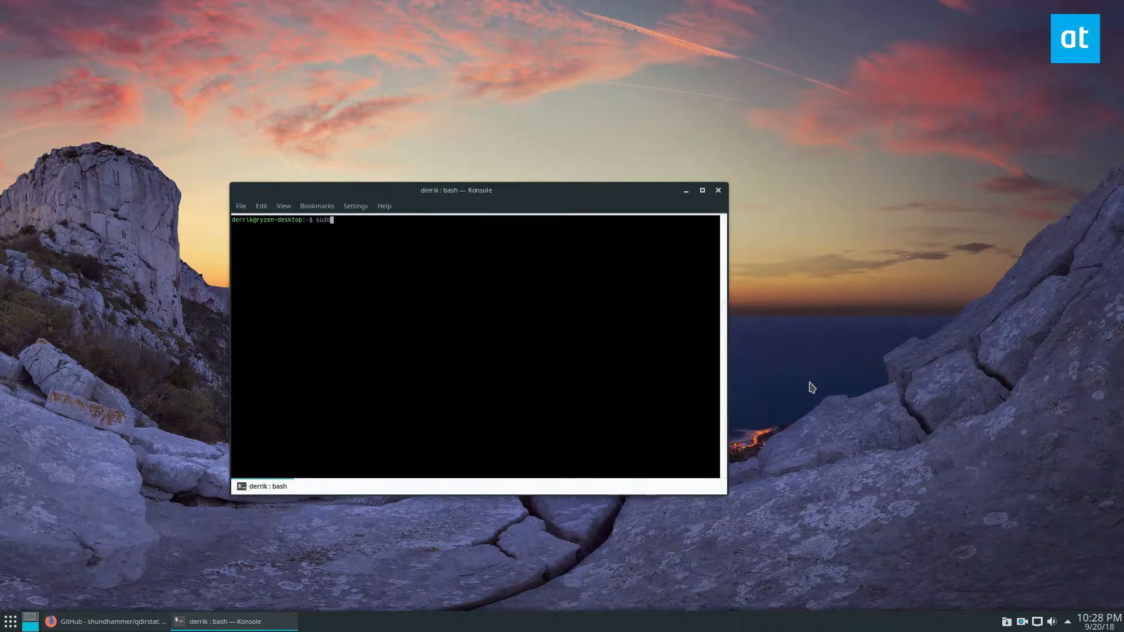
pyautogui.write('apt install qdirstat -y')
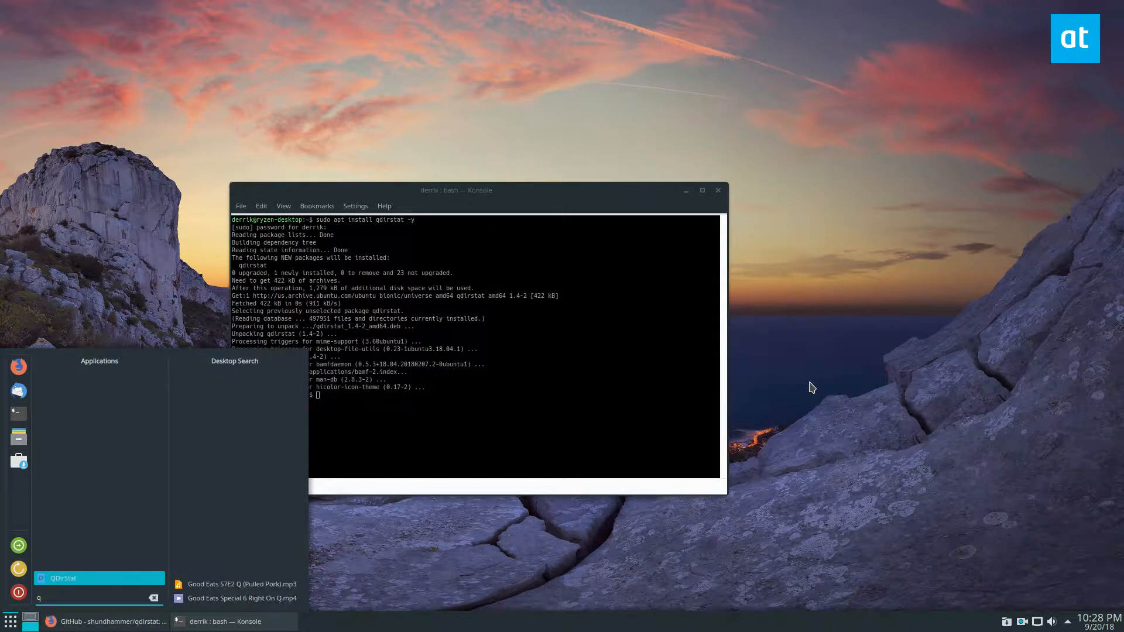
pyautogui.write('dir')
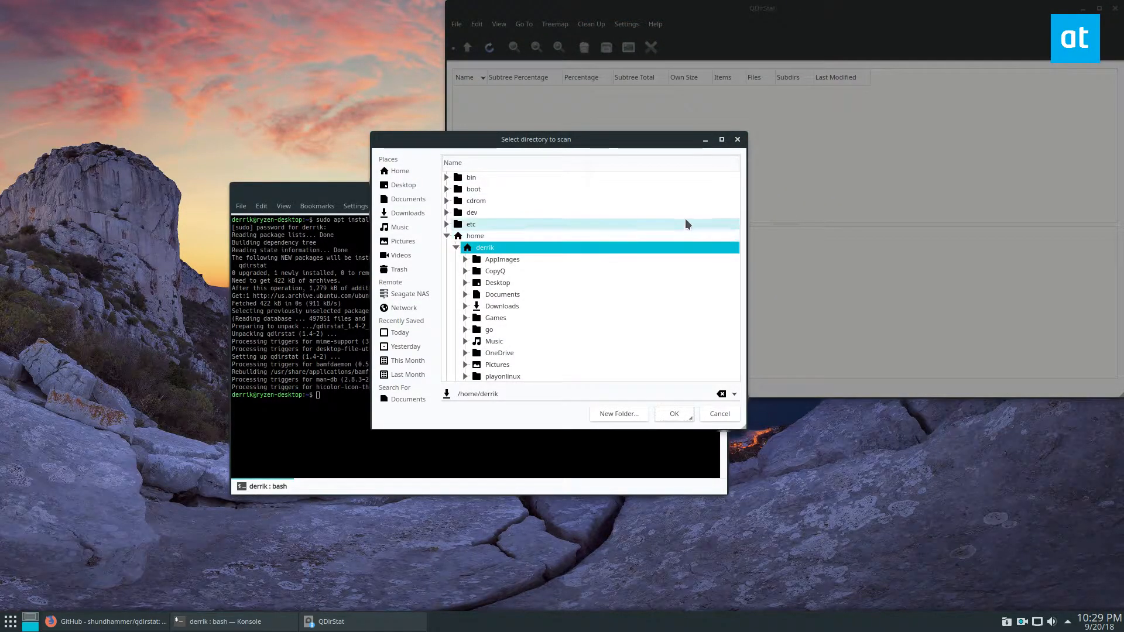
pyautogui.moveTo(548, 219)
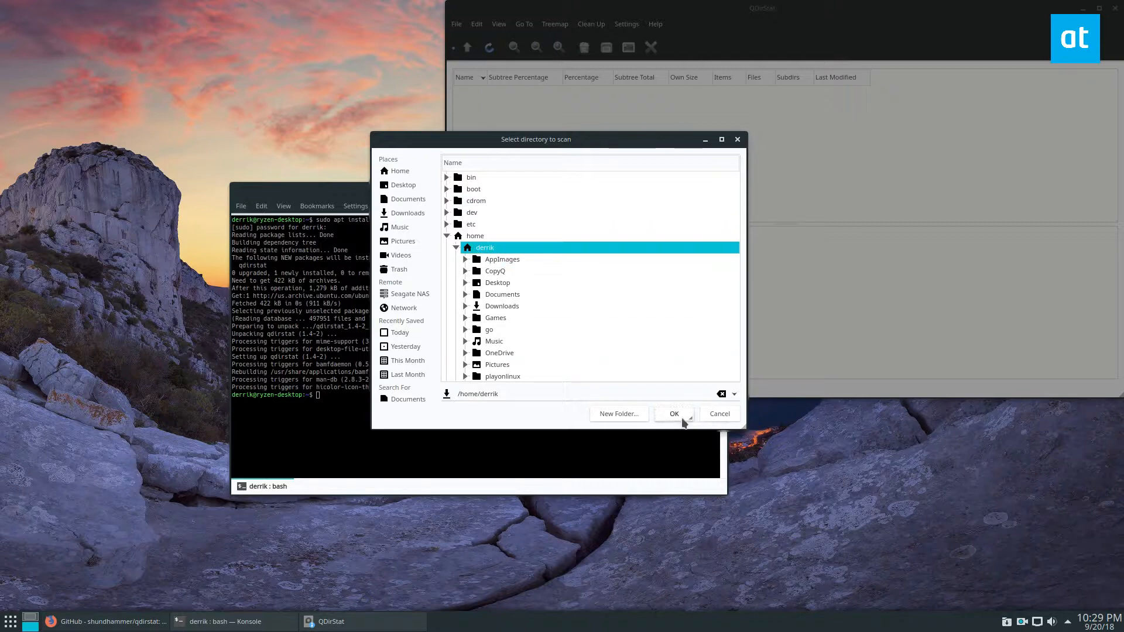
# - Confirm /home/derrik as the directory to scan
pyautogui.click(672, 414)
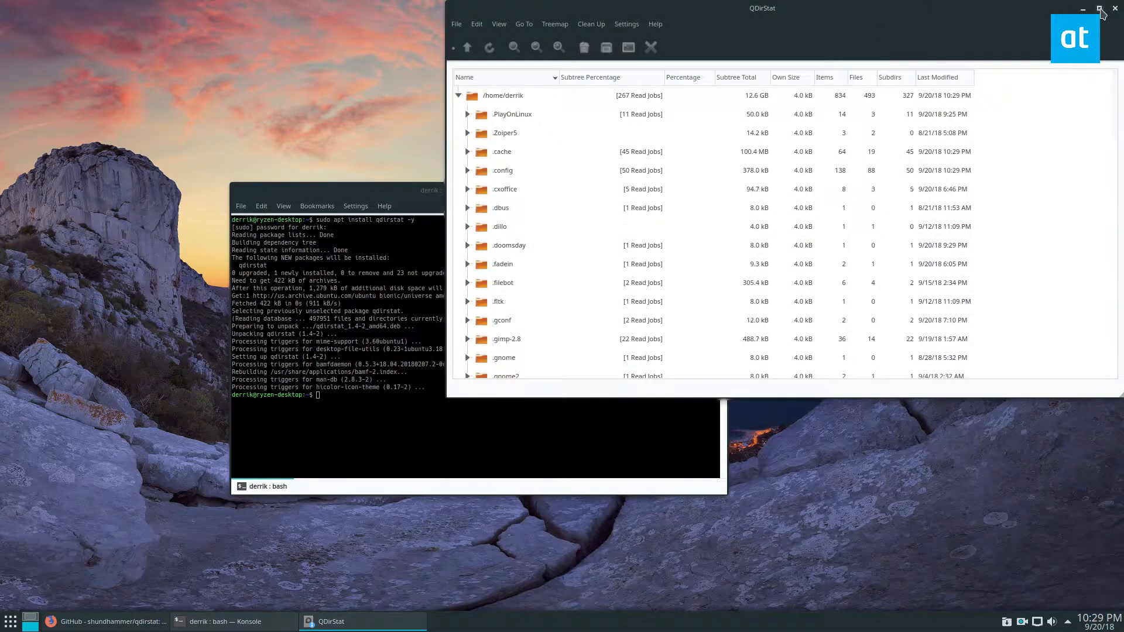
# - Maximize QDirStat and browse VirtualBox VMs down to the OpenMediaVault disk image files
pyautogui.click(1096, 8)
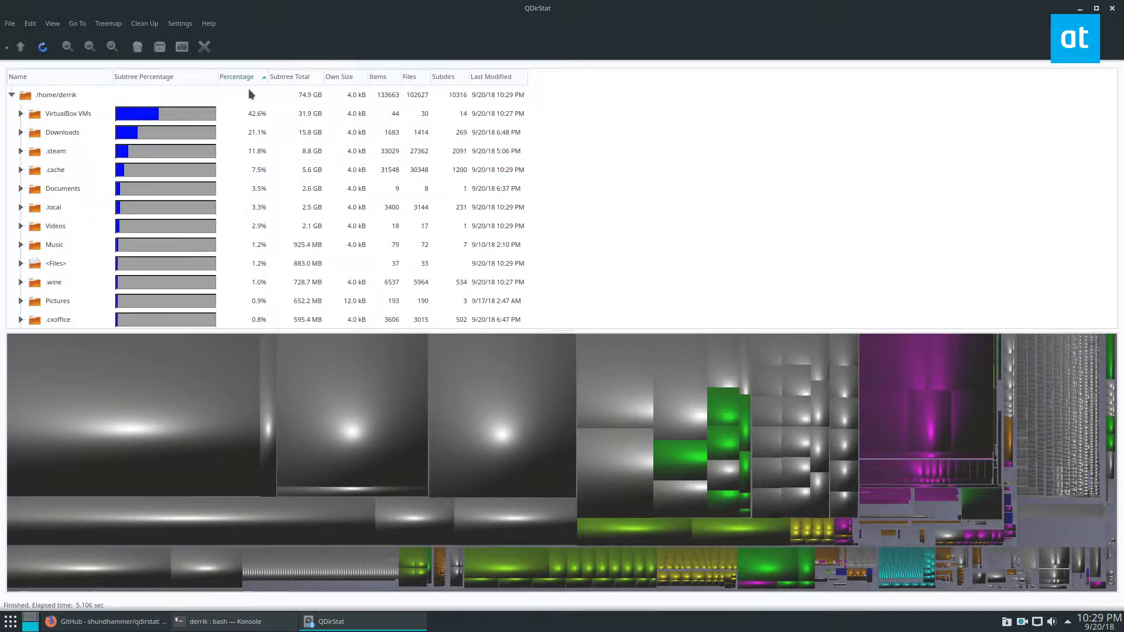
pyautogui.click(21, 113)
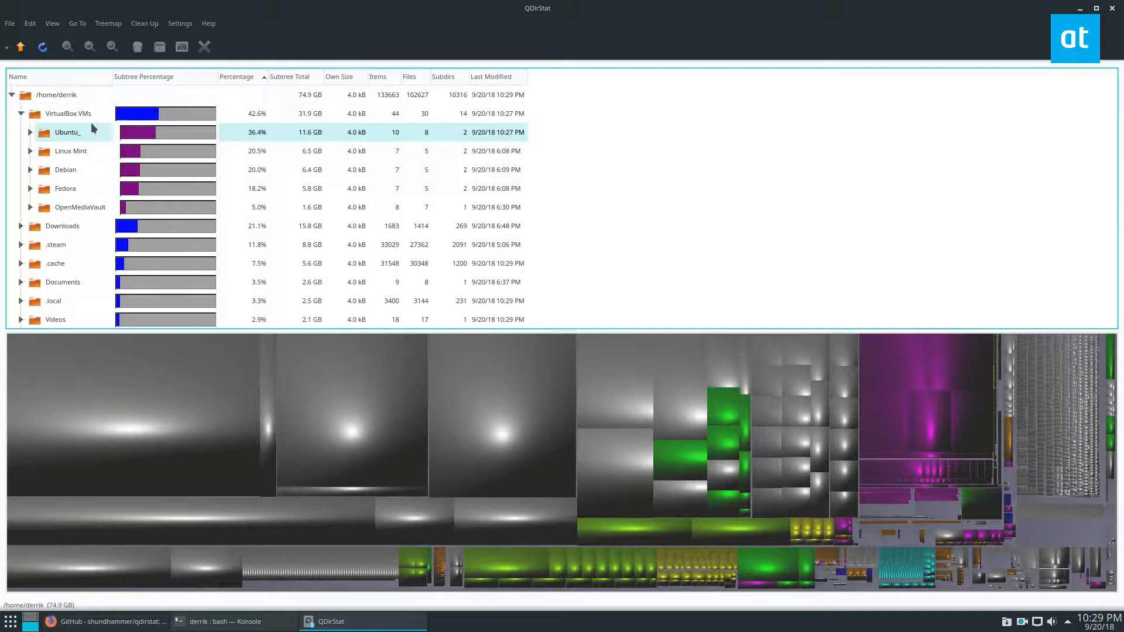
pyautogui.click(80, 208)
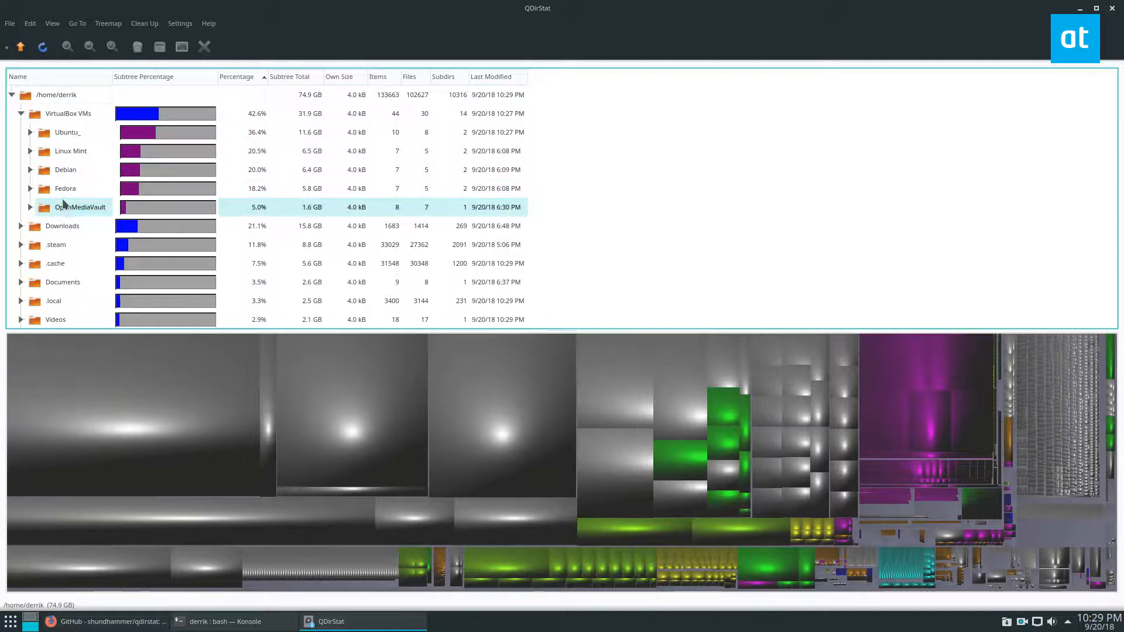
pyautogui.click(71, 151)
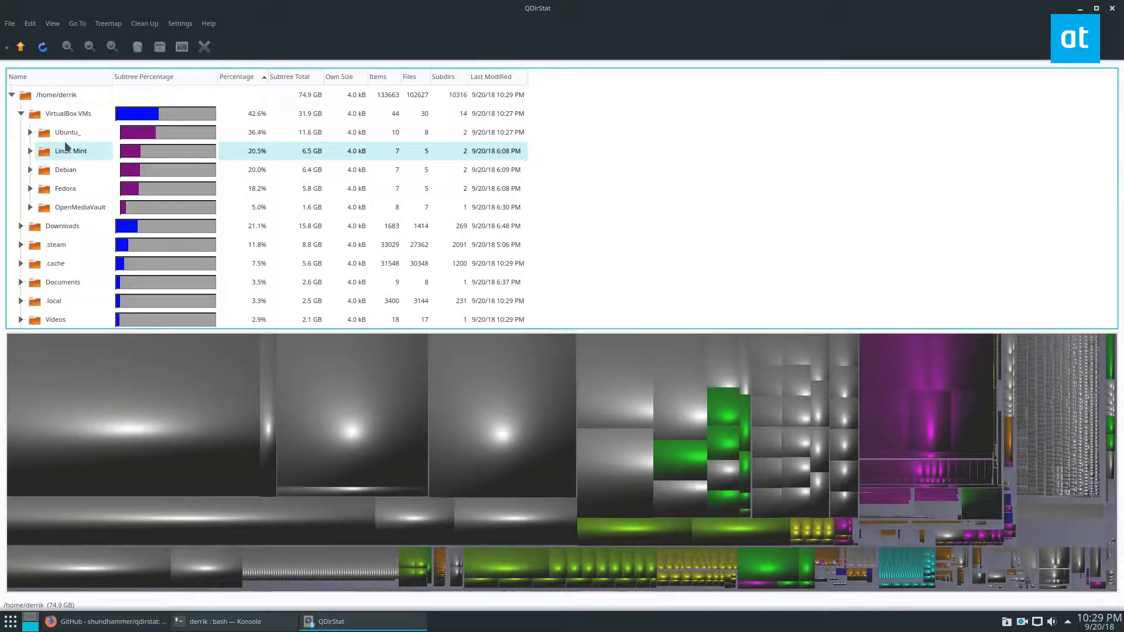
pyautogui.click(33, 208)
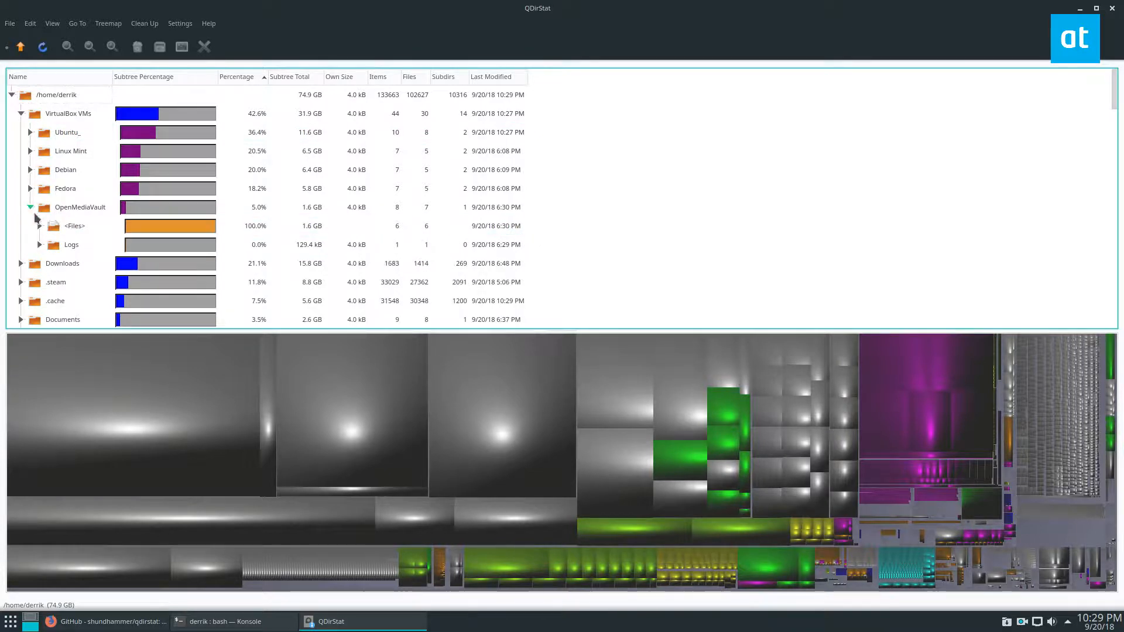
pyautogui.click(49, 226)
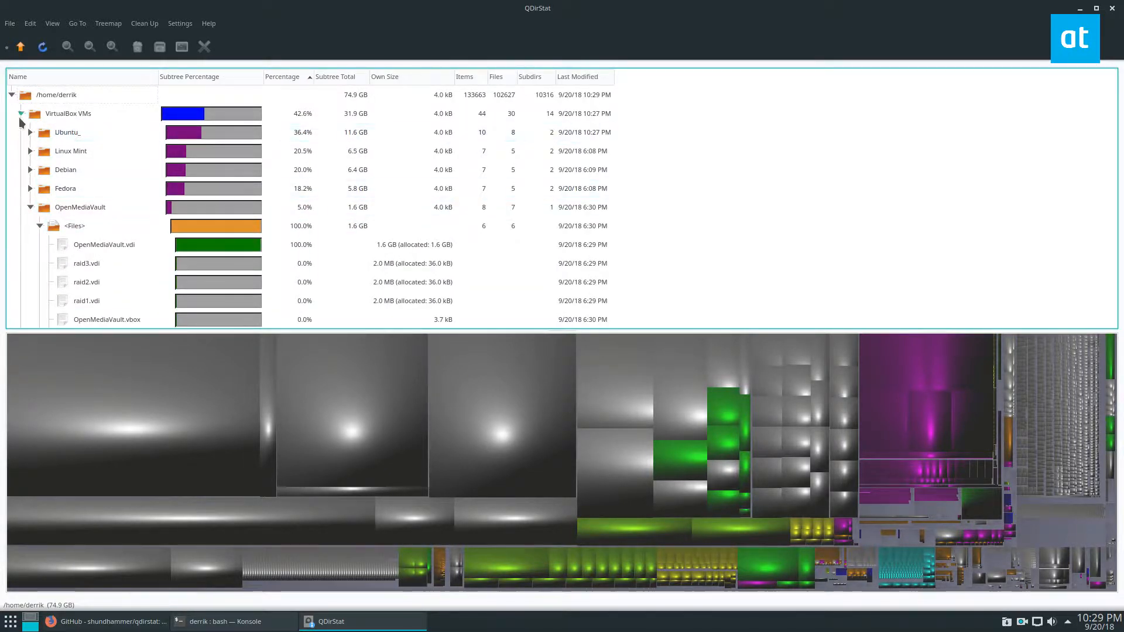
pyautogui.click(21, 113)
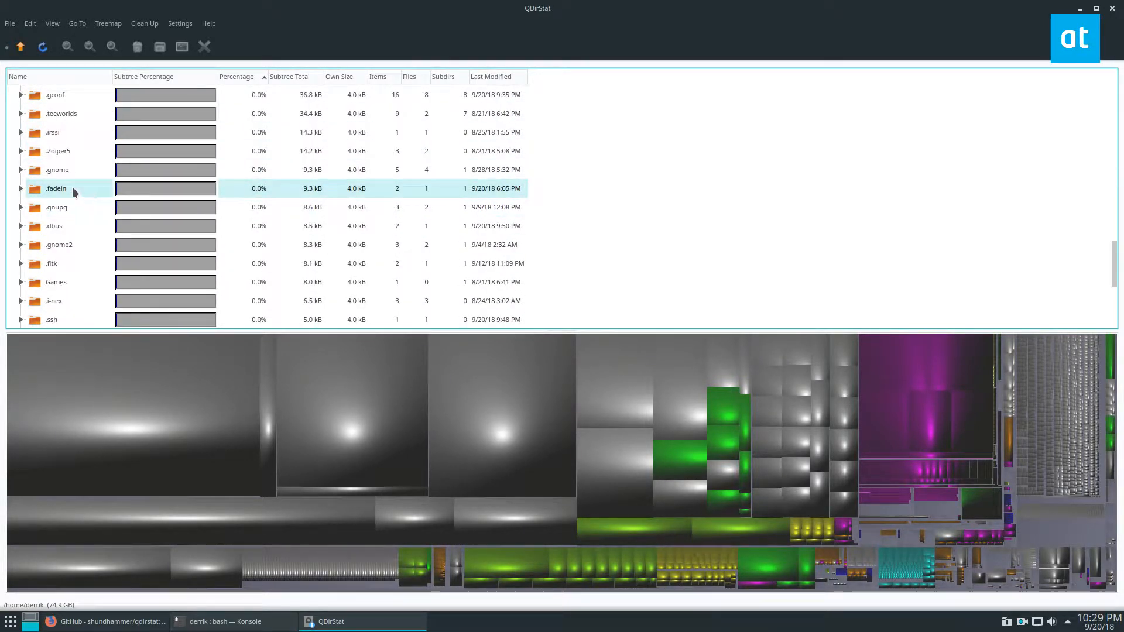
# - Locate the large debian-live ISO in Downloads by selecting its treemap tile
pyautogui.scroll(-3)
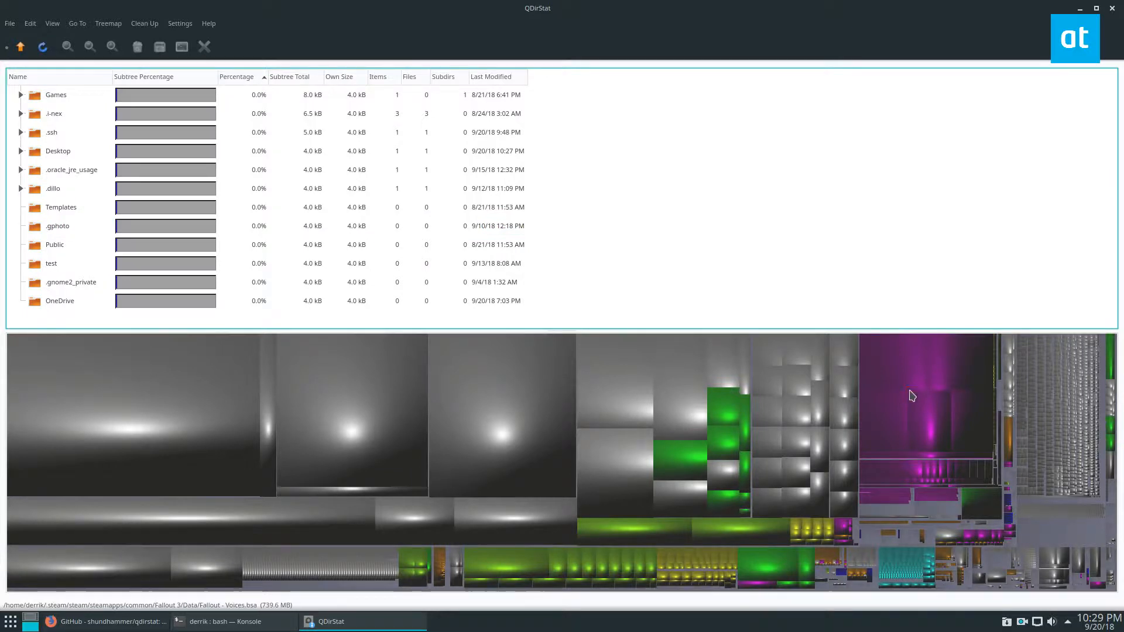
pyautogui.click(928, 420)
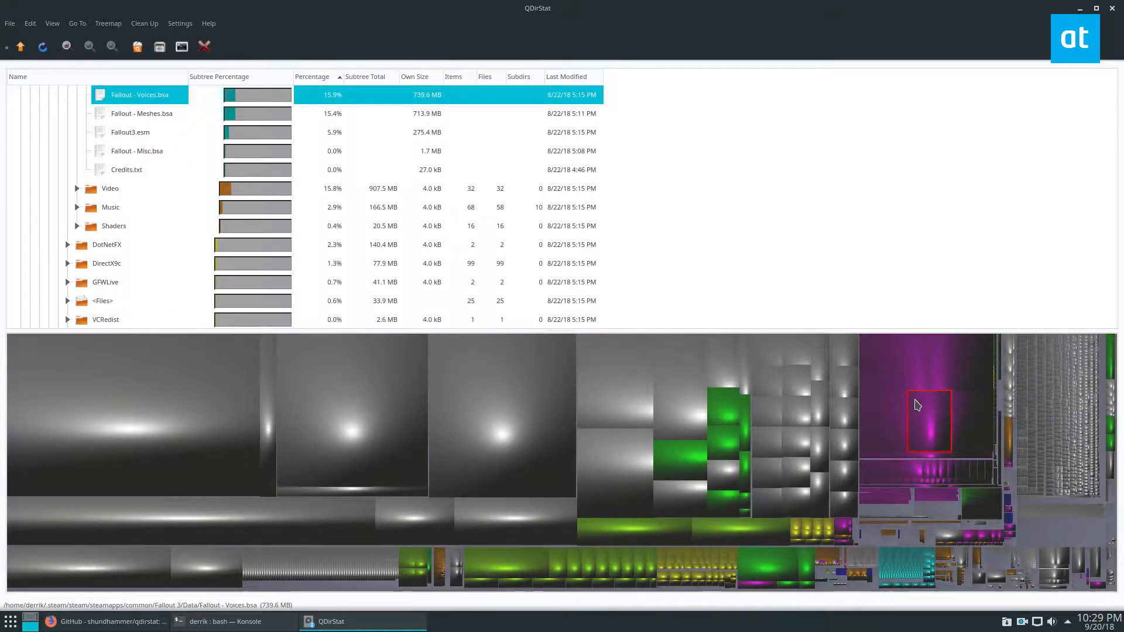
pyautogui.moveTo(761, 488)
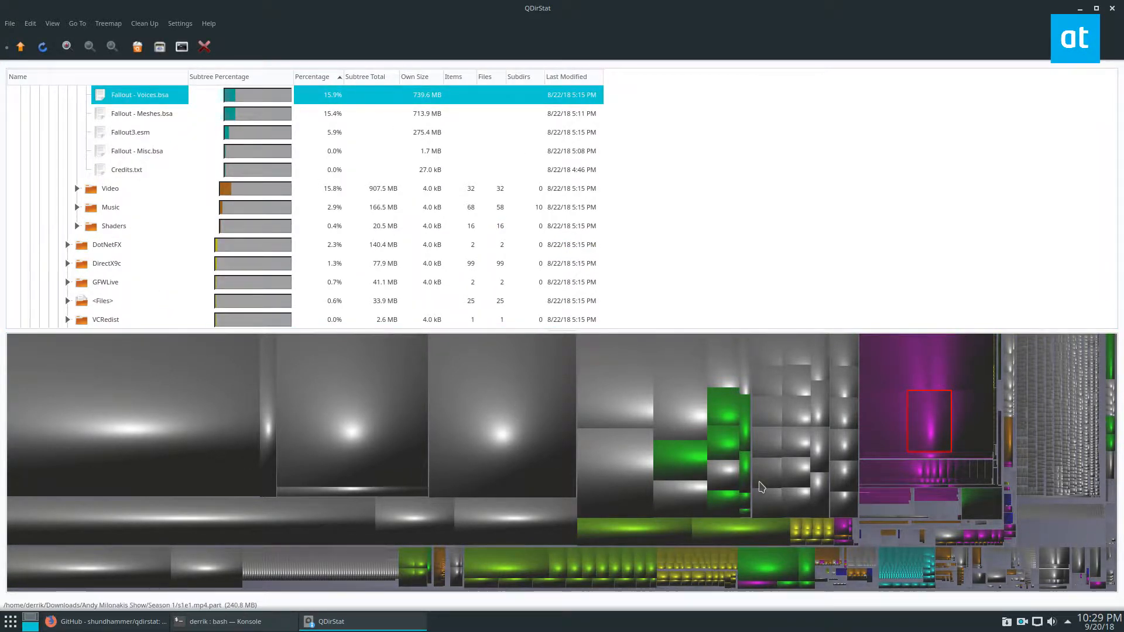
pyautogui.click(722, 406)
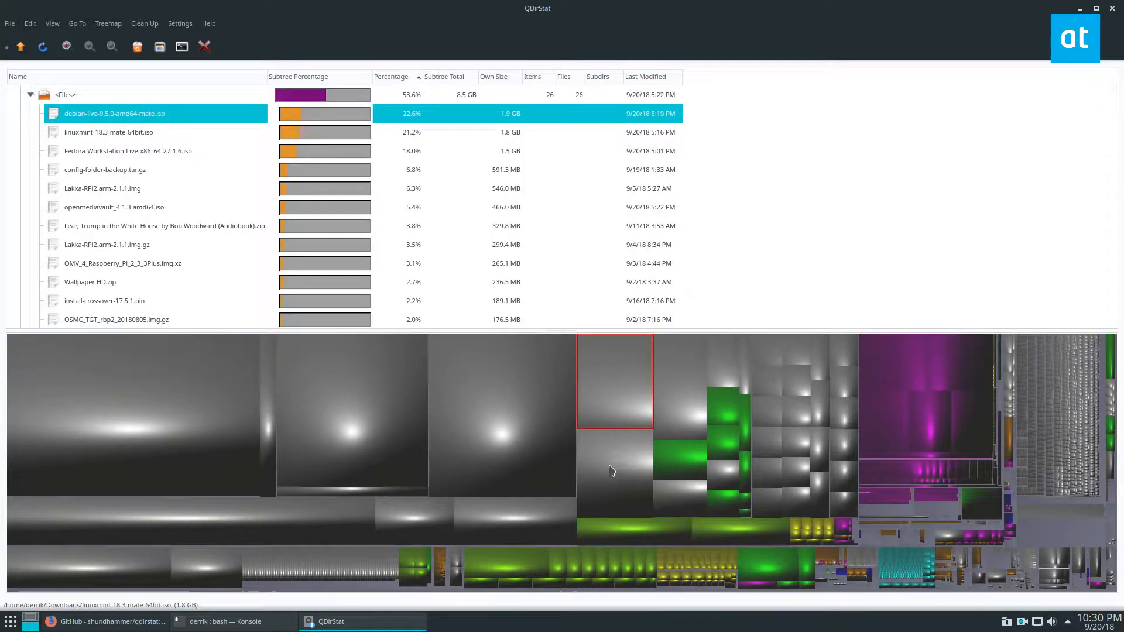
pyautogui.moveTo(618, 457)
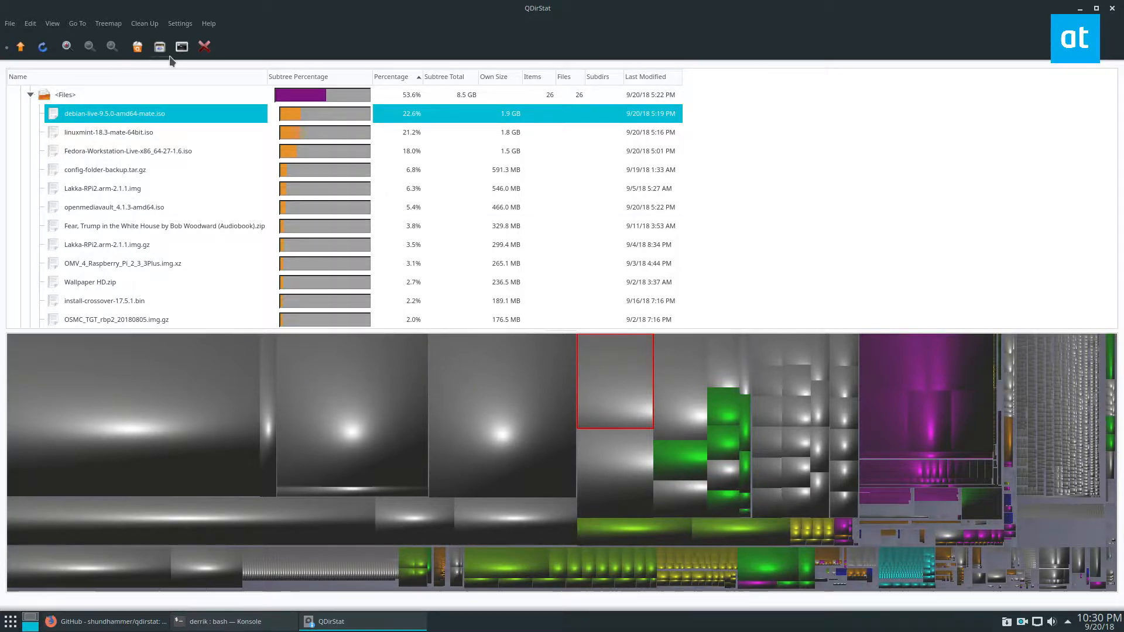
# - Permanently delete config-folder-backup.tar.gz from Downloads via Clean Up > Delete
pyautogui.click(144, 24)
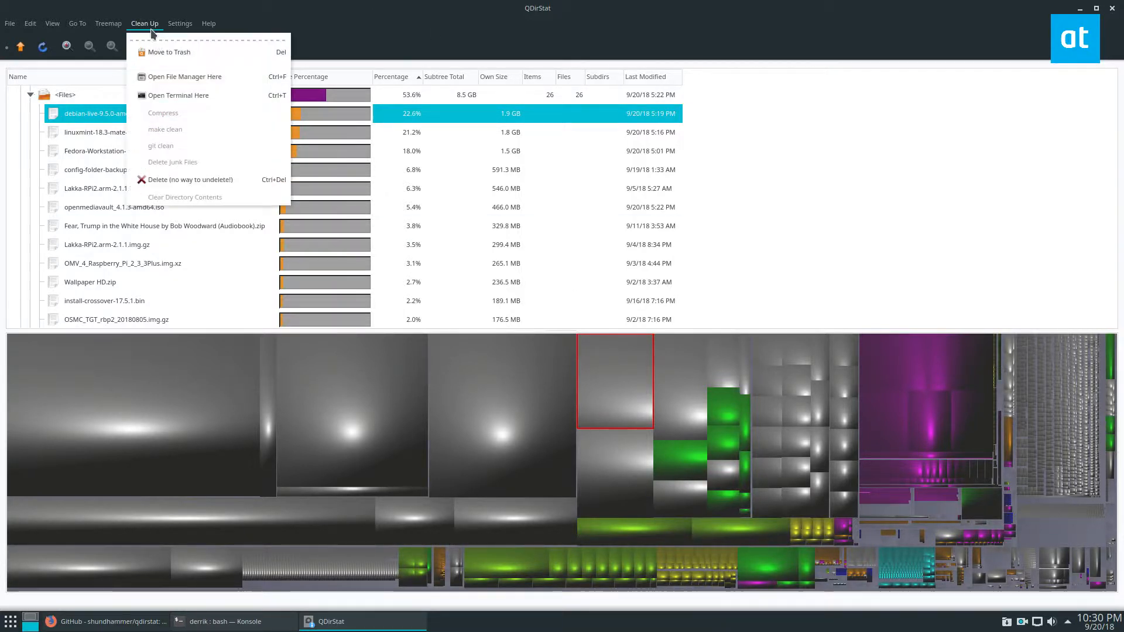
pyautogui.moveTo(189, 180)
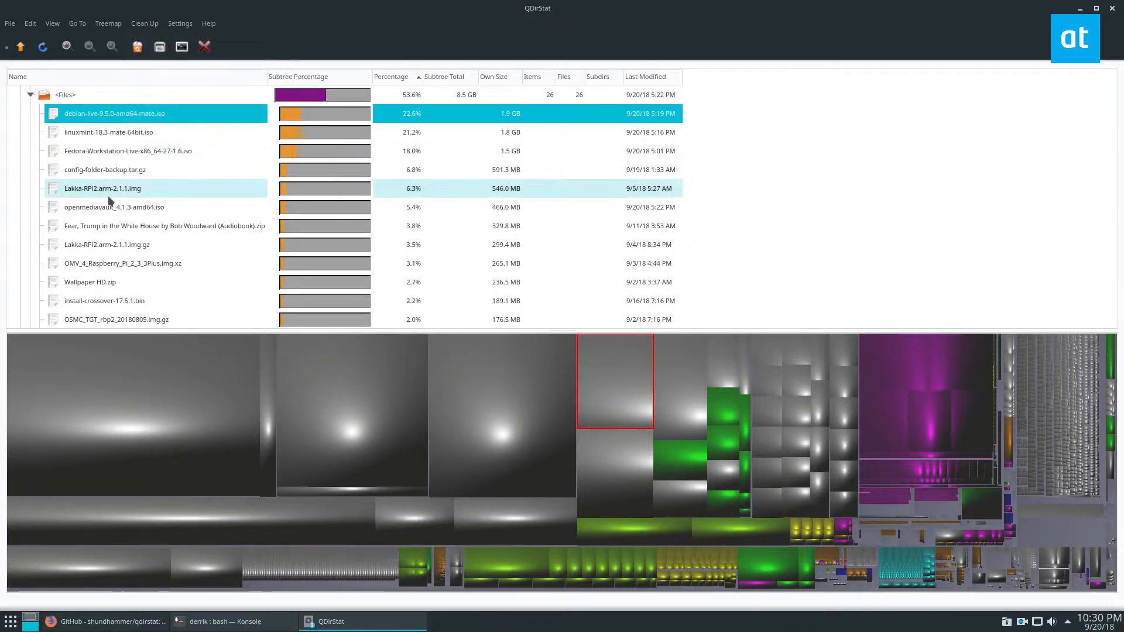
pyautogui.click(104, 169)
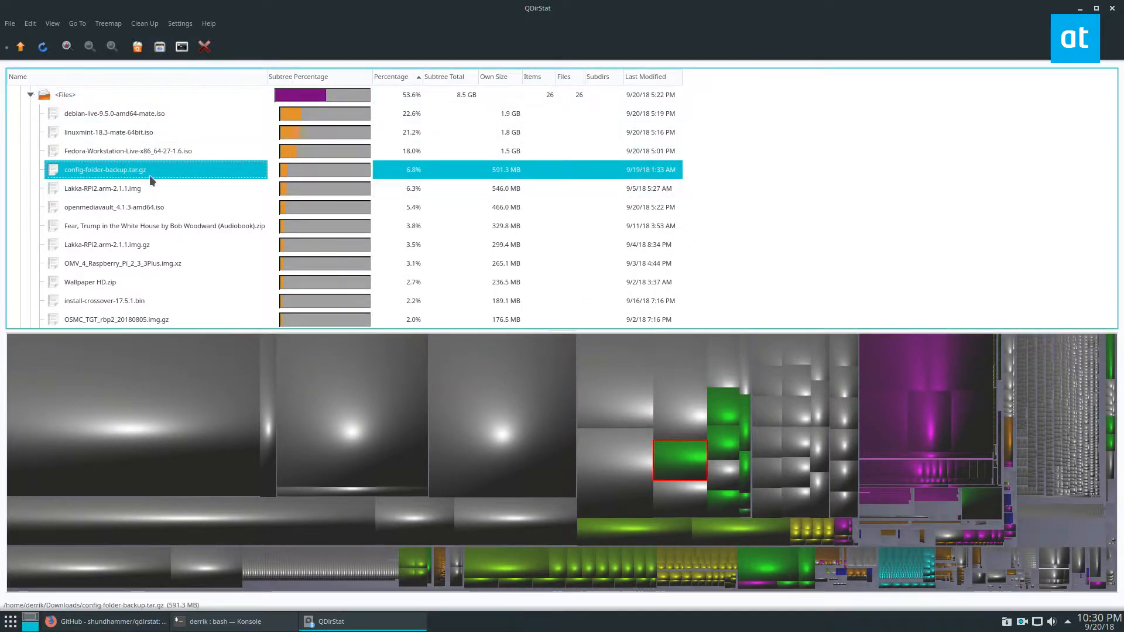
pyautogui.click(204, 46)
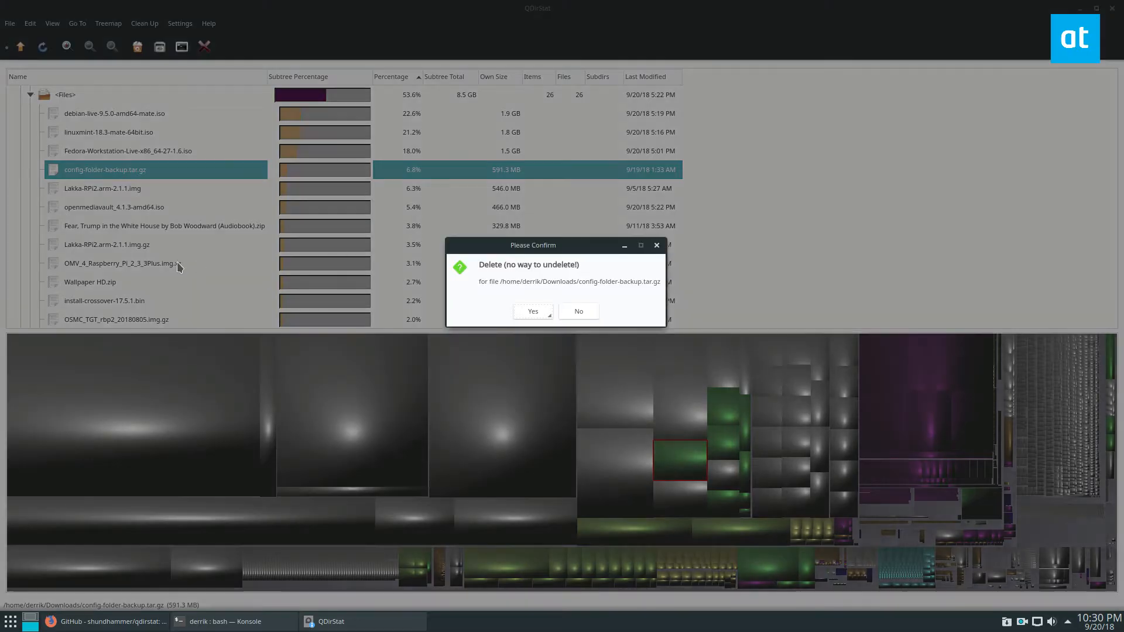
pyautogui.click(531, 312)
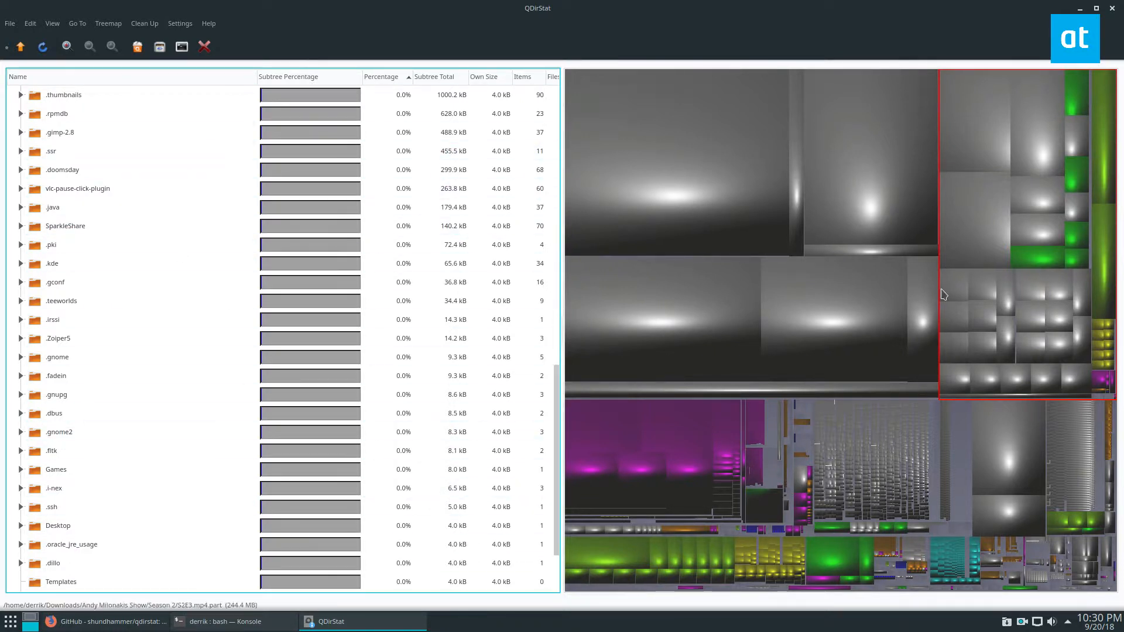
pyautogui.click(62, 170)
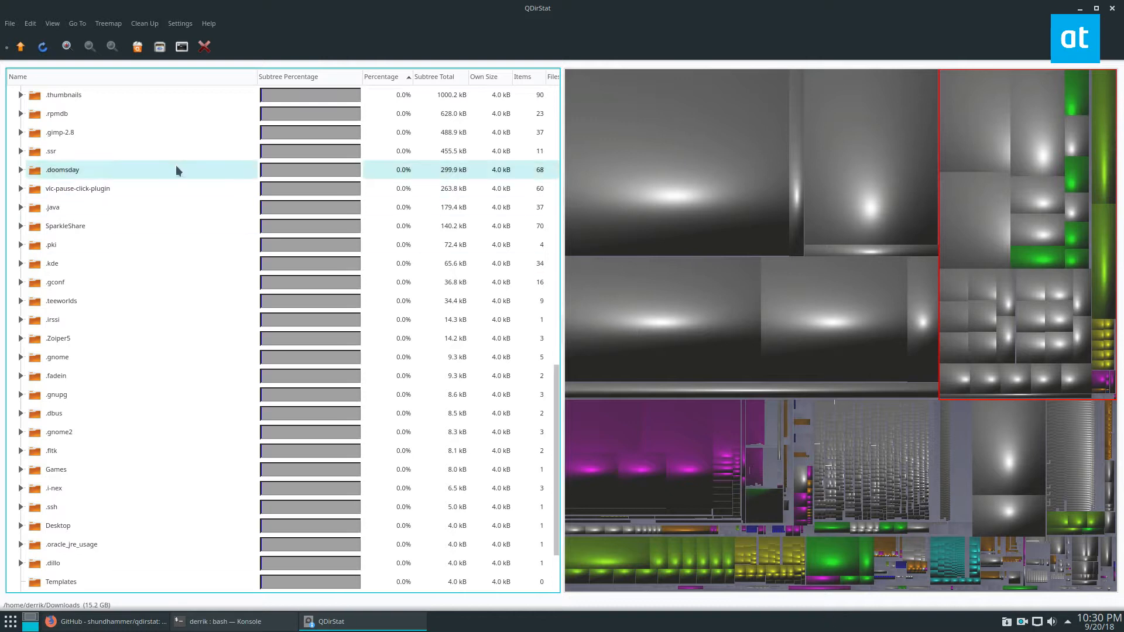
pyautogui.click(51, 23)
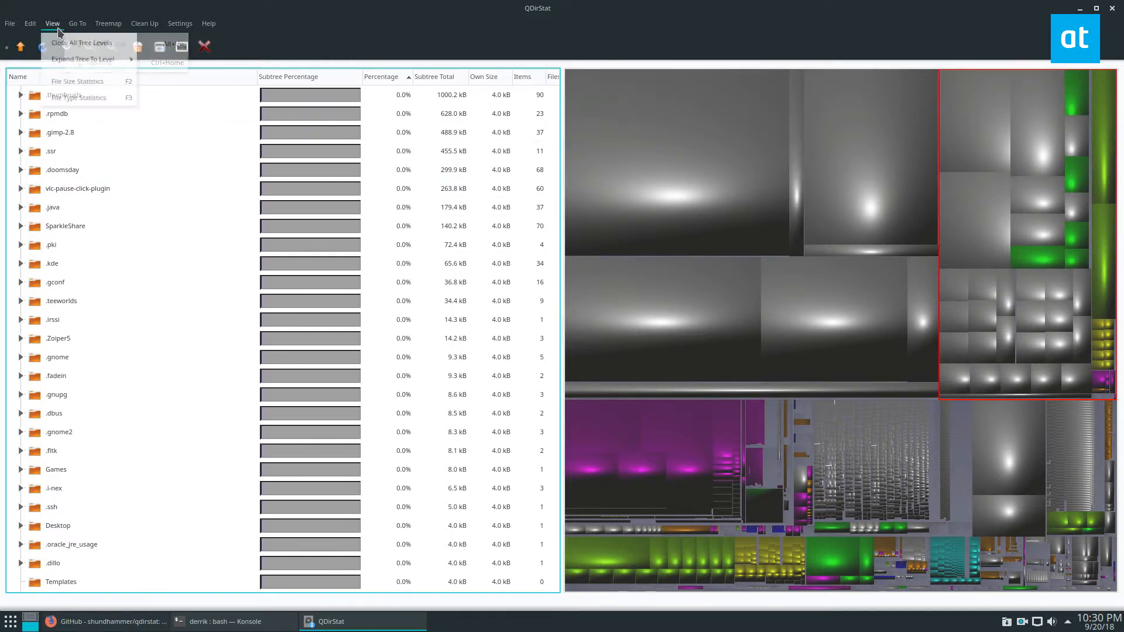
pyautogui.click(108, 23)
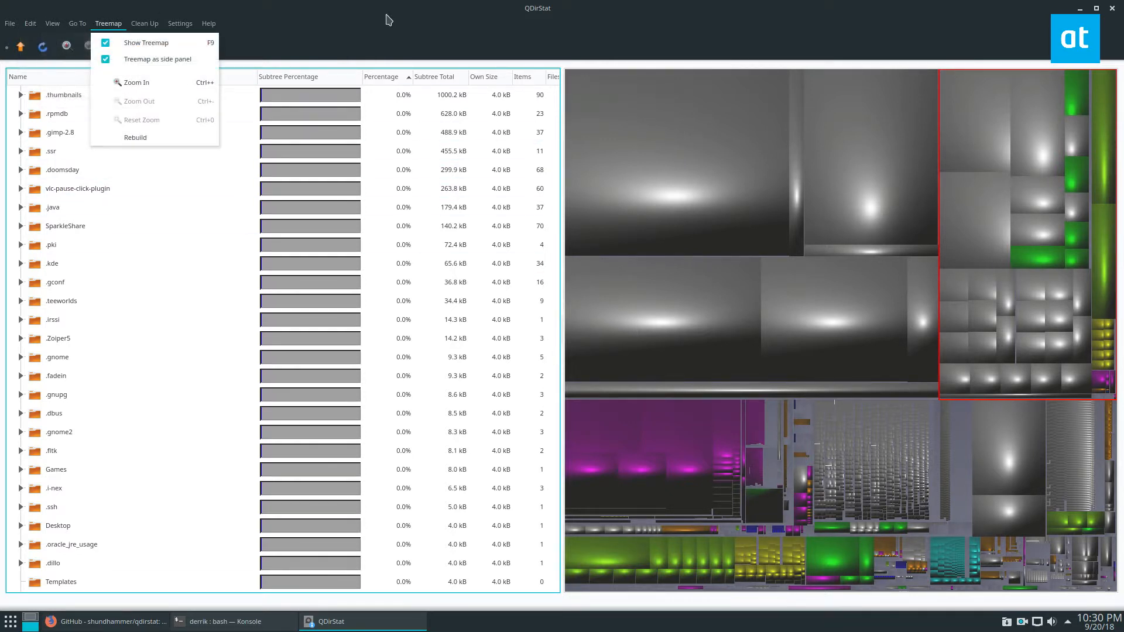
pyautogui.click(397, 39)
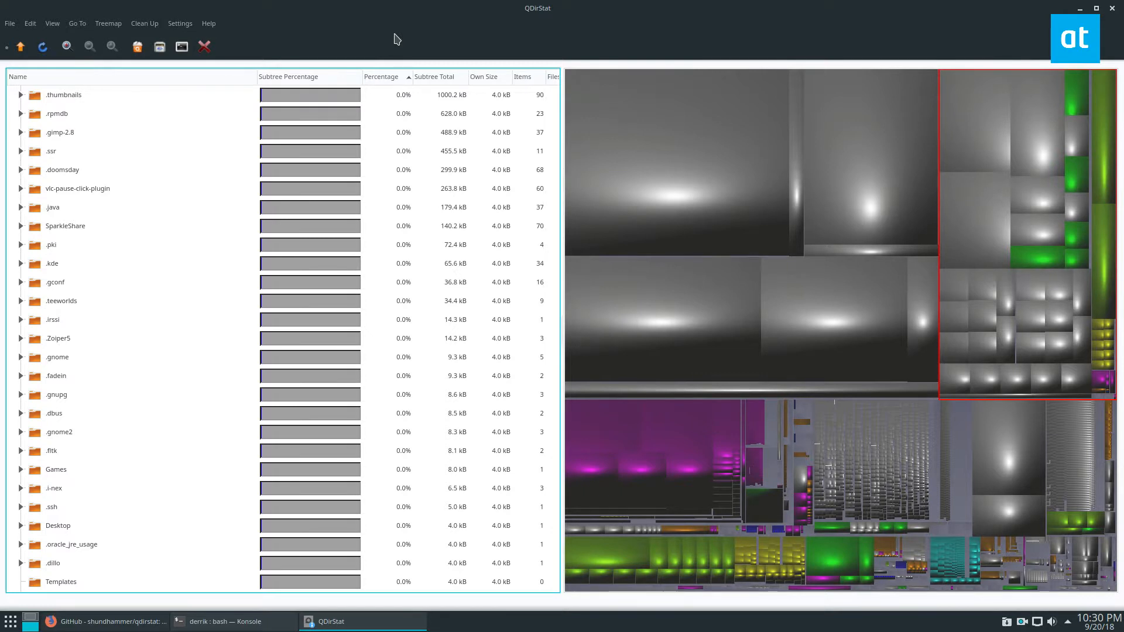